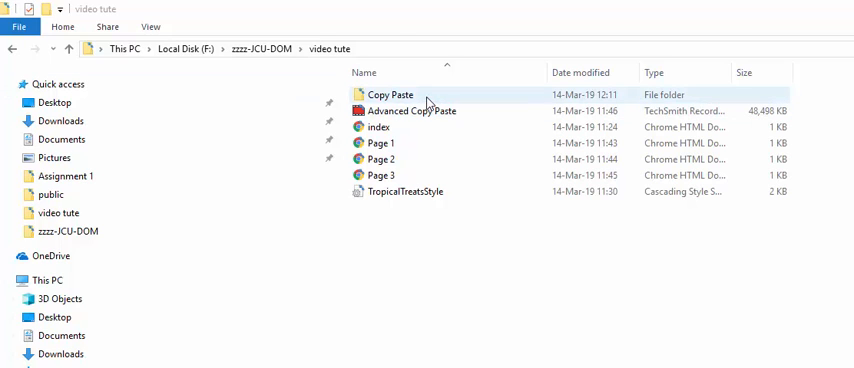
Step: Select the tutorial files in the video tute folder to pack into 'video tute.rar'
click(391, 94)
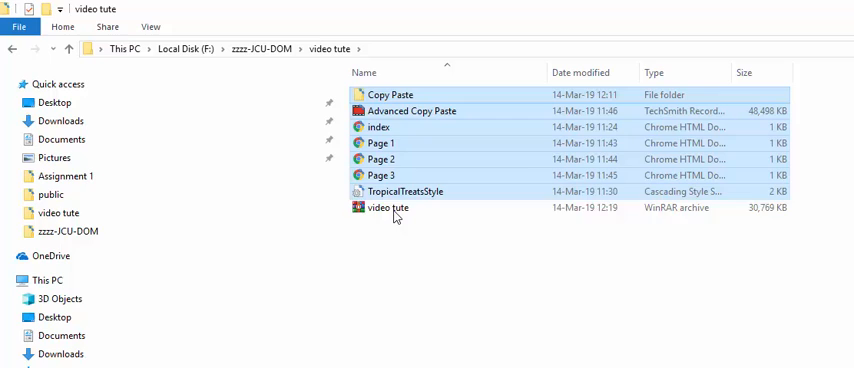
mouse_move(390, 208)
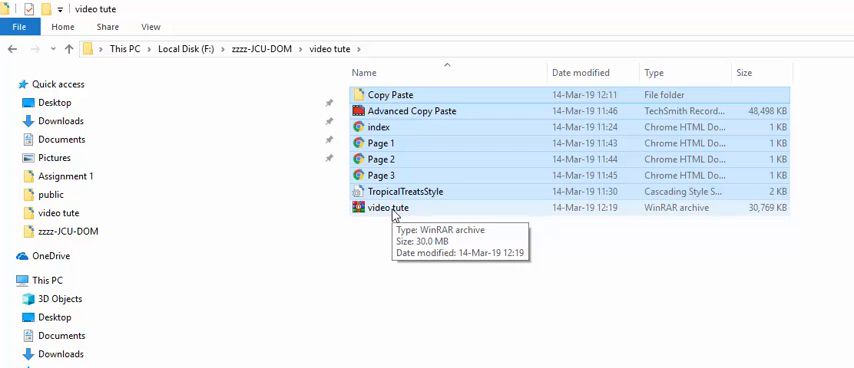
Step: Select the new 30 MB video tute archive, then switch to the Mail inbox
click(393, 208)
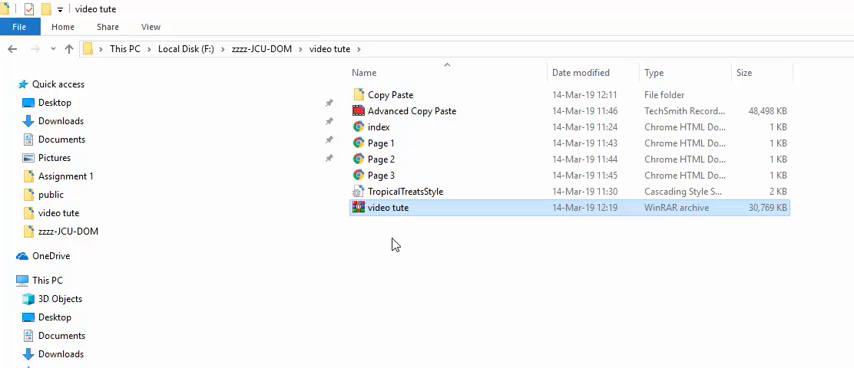
mouse_move(386, 208)
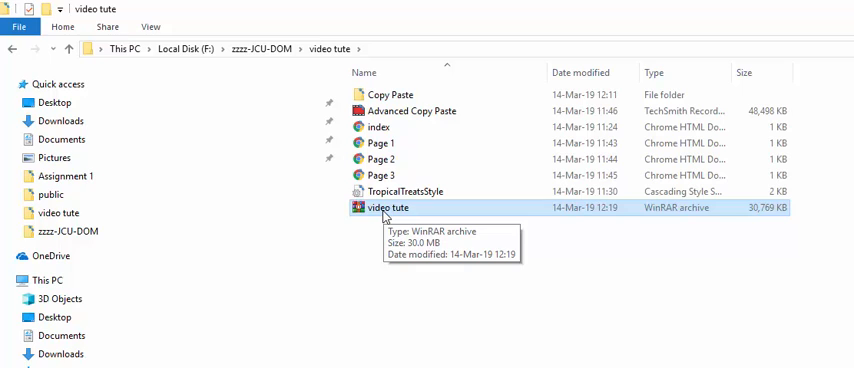
mouse_move(256, 47)
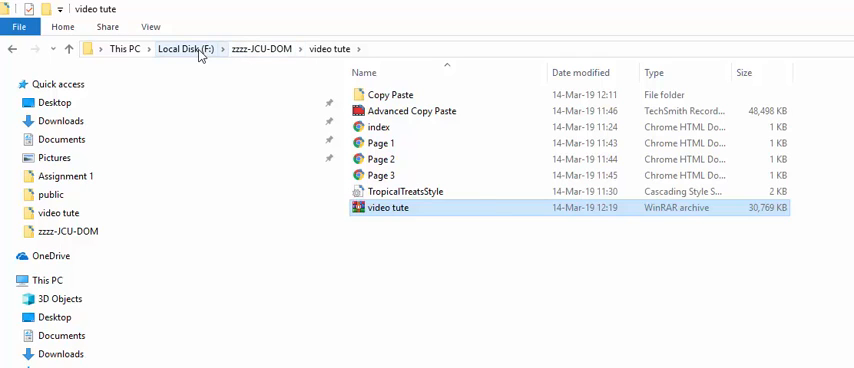
mouse_move(242, 55)
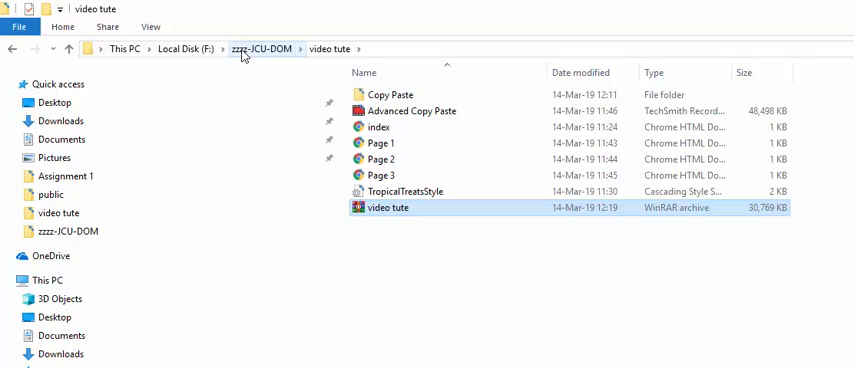
mouse_move(256, 55)
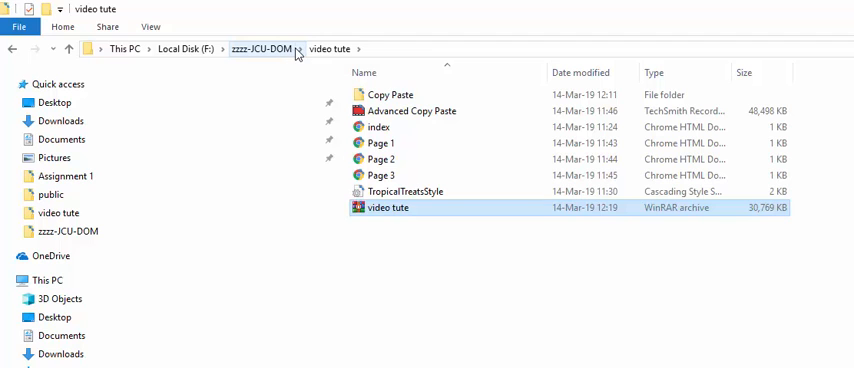
click(266, 48)
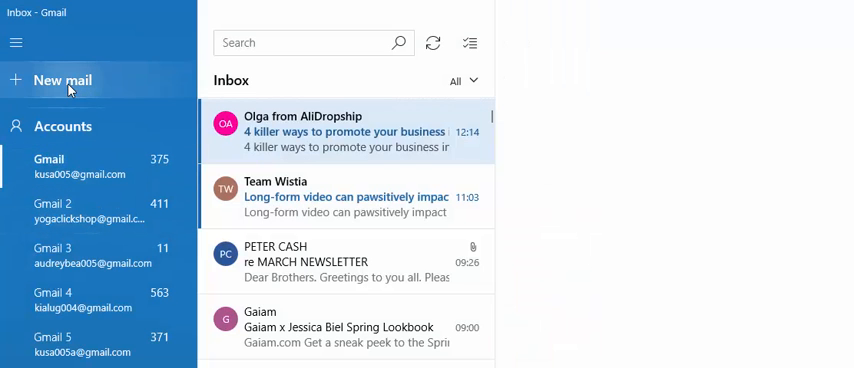
click(62, 80)
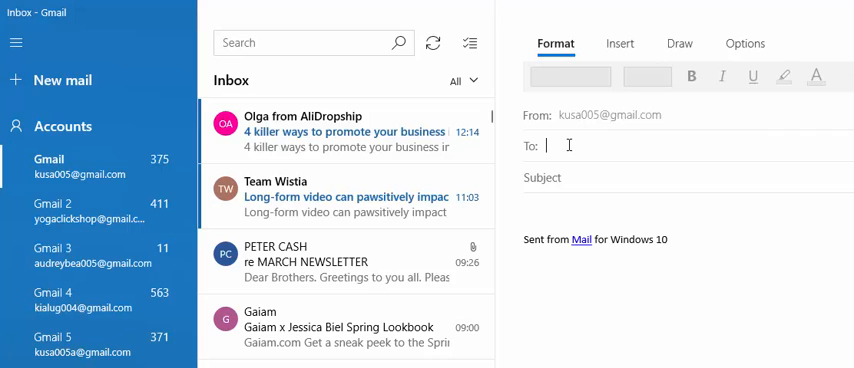
text(dom)
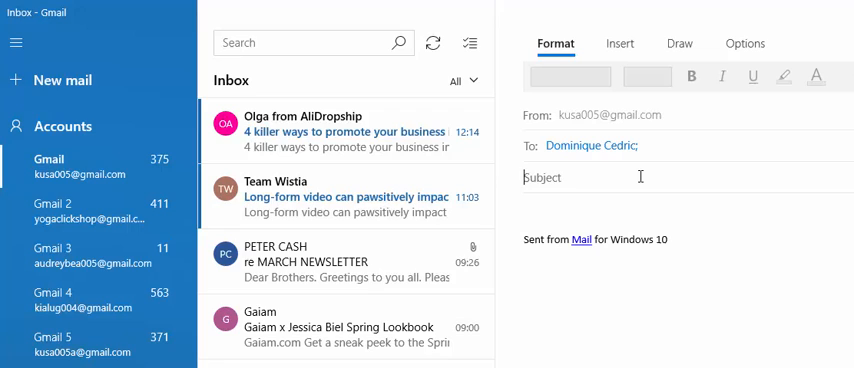
text(zipped content)
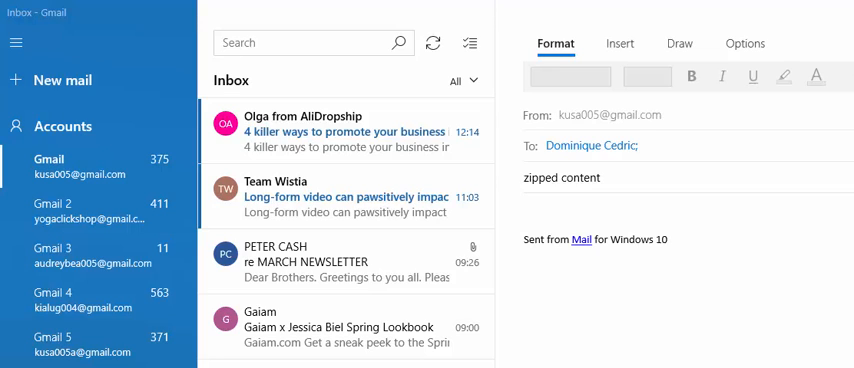
click(620, 43)
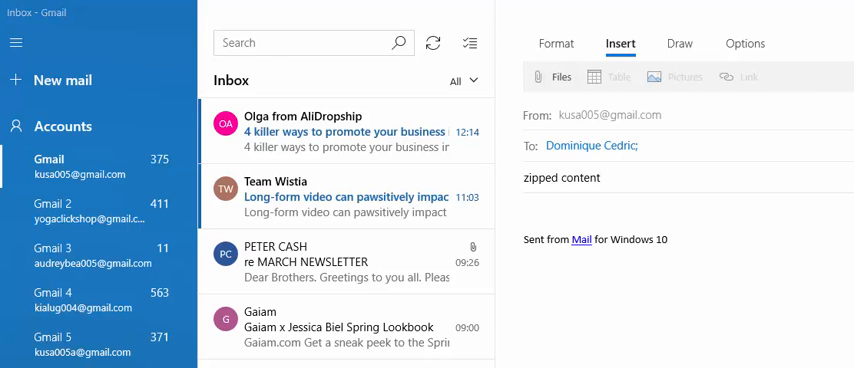
Step: Browse the attachment picker to Local Disk (F:) > zzzz-JCU-DOM > video tute
click(555, 76)
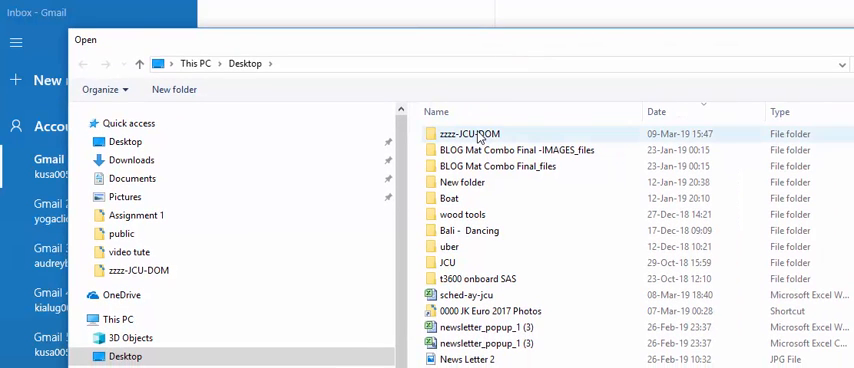
double_click(470, 133)
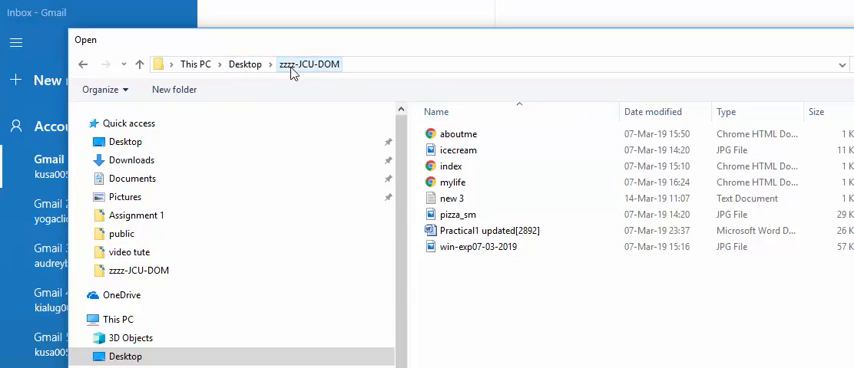
click(244, 63)
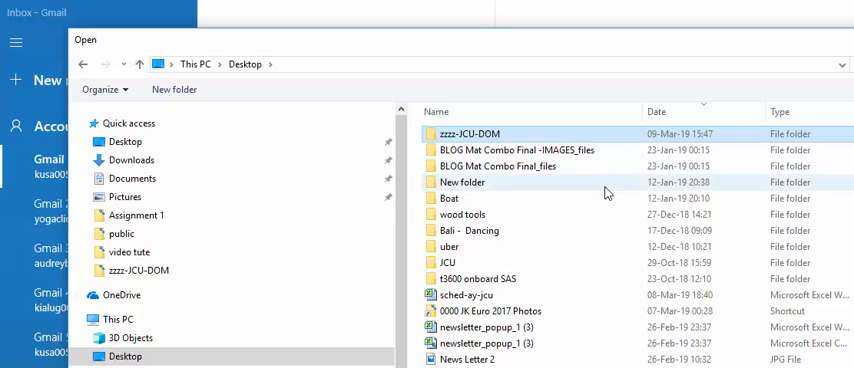
mouse_move(478, 133)
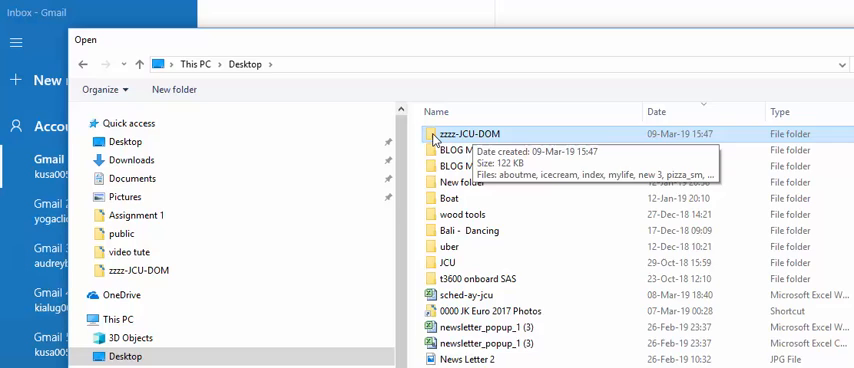
double_click(476, 133)
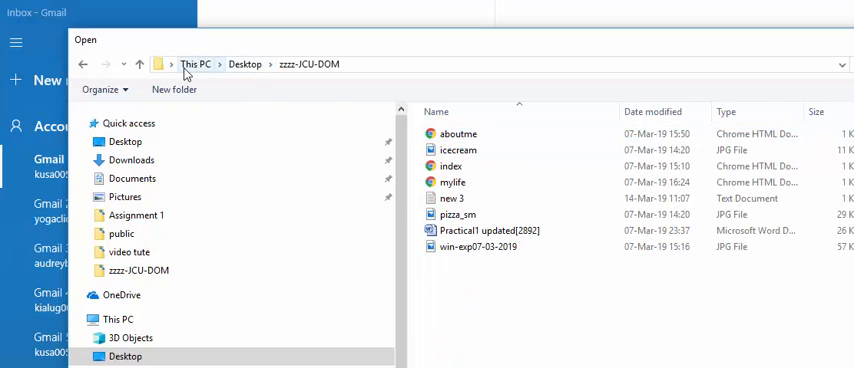
click(118, 319)
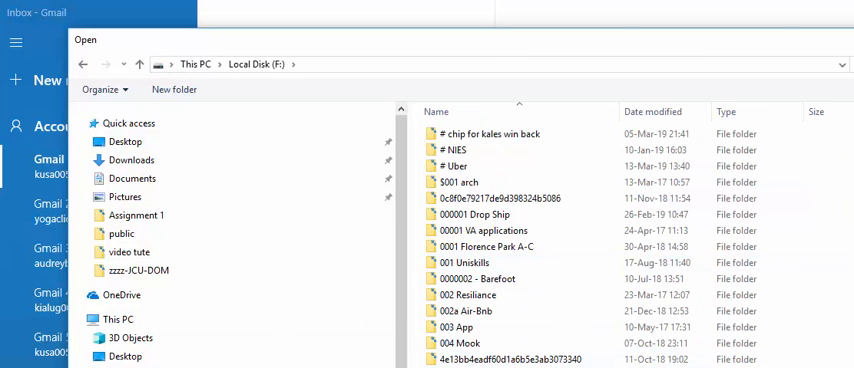
scroll(down, 3)
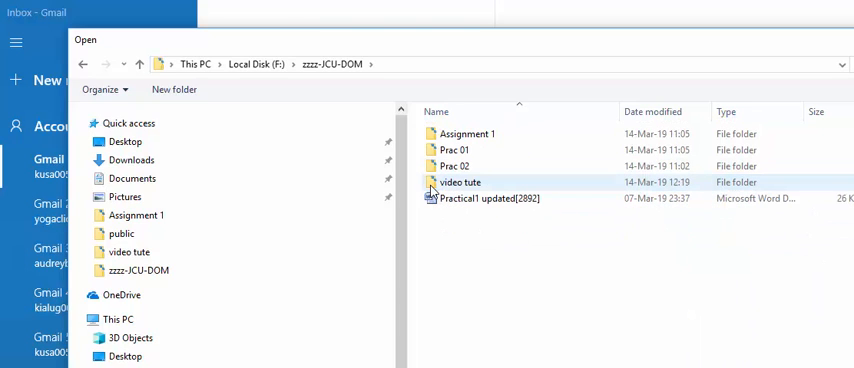
double_click(463, 182)
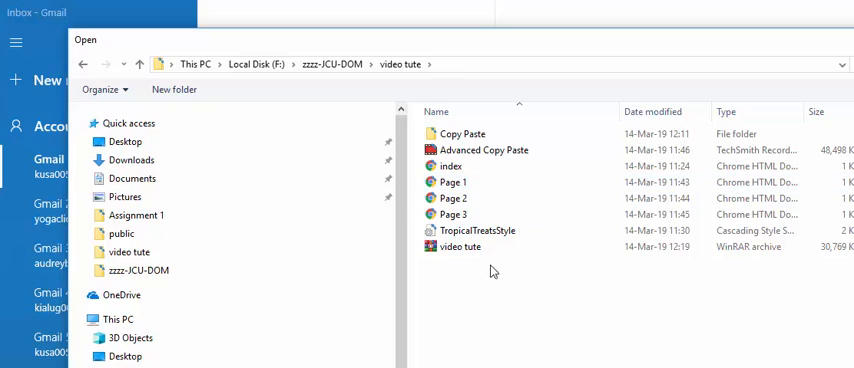
mouse_move(460, 247)
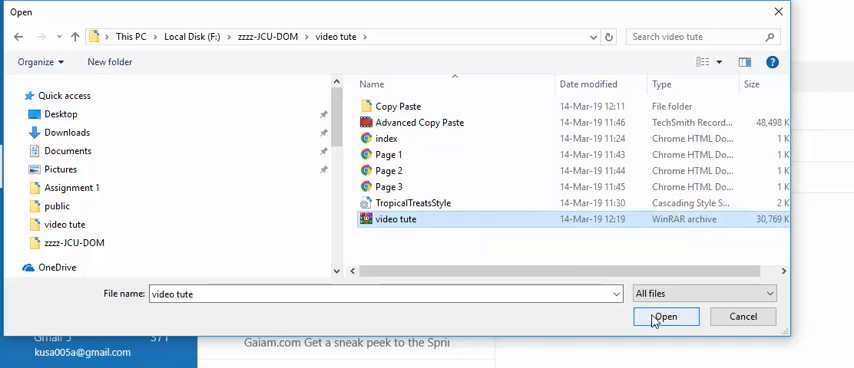
Step: Attach the 30.05 MB video tute.rar and select the recipient's name in To
click(665, 316)
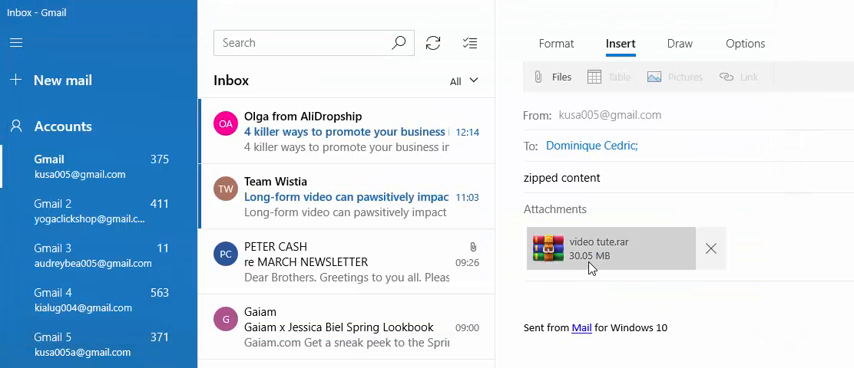
double_click(592, 145)
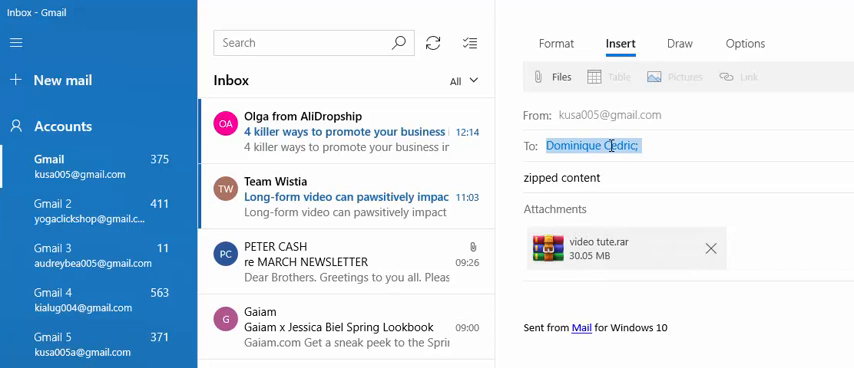